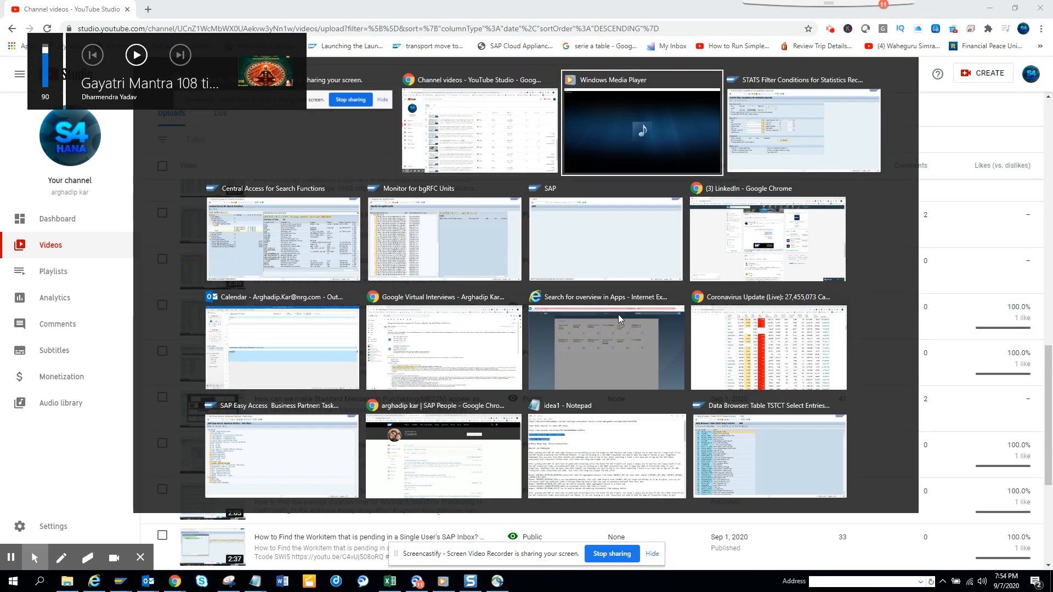
Bring up the STATS filter conditions window with server response time ≥ 10,000 ms
click(803, 128)
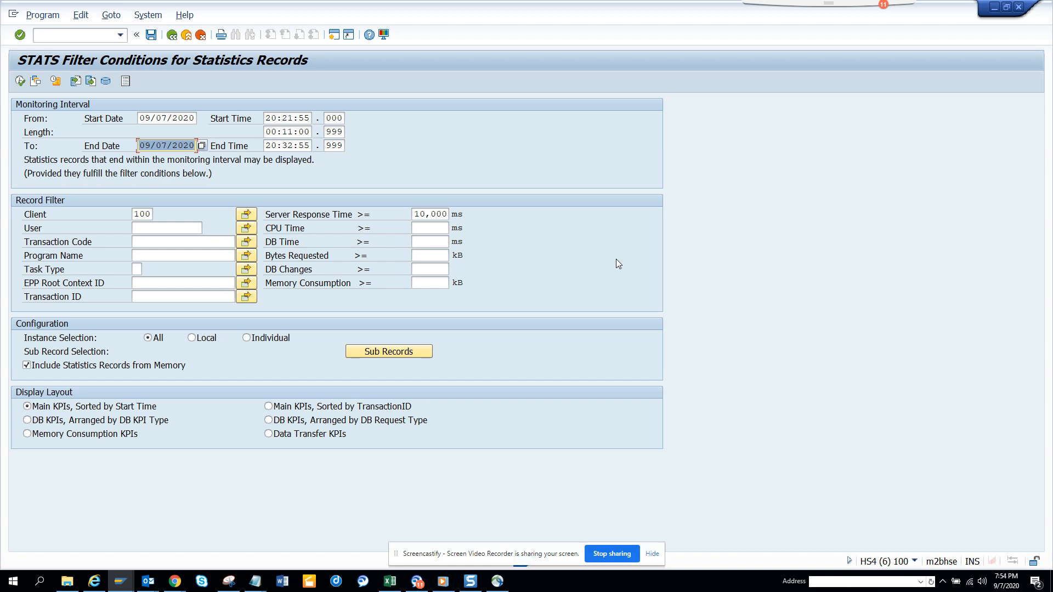
mouse_move(456, 95)
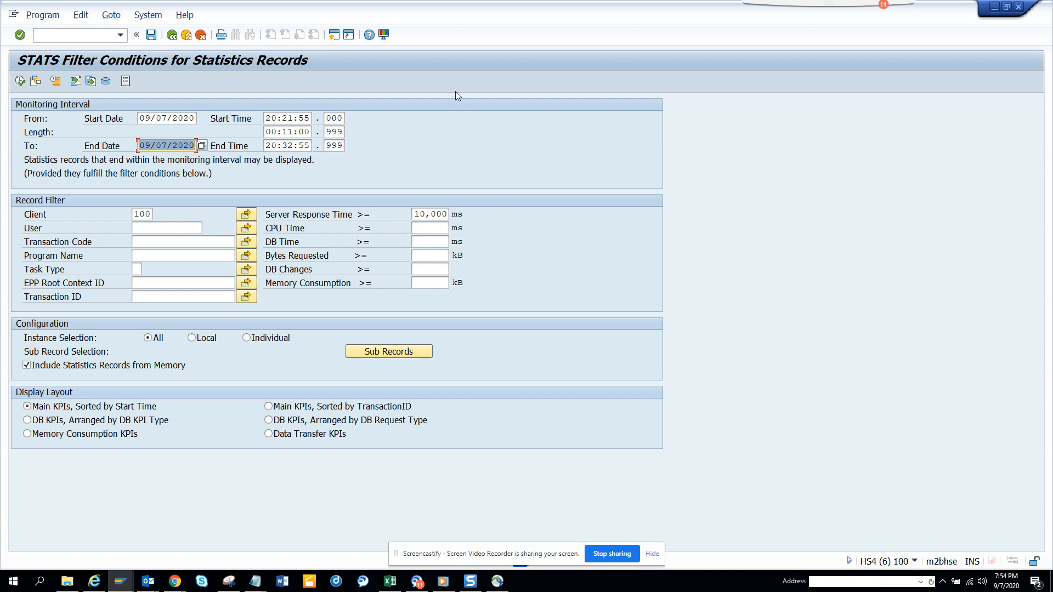
mouse_move(921, 562)
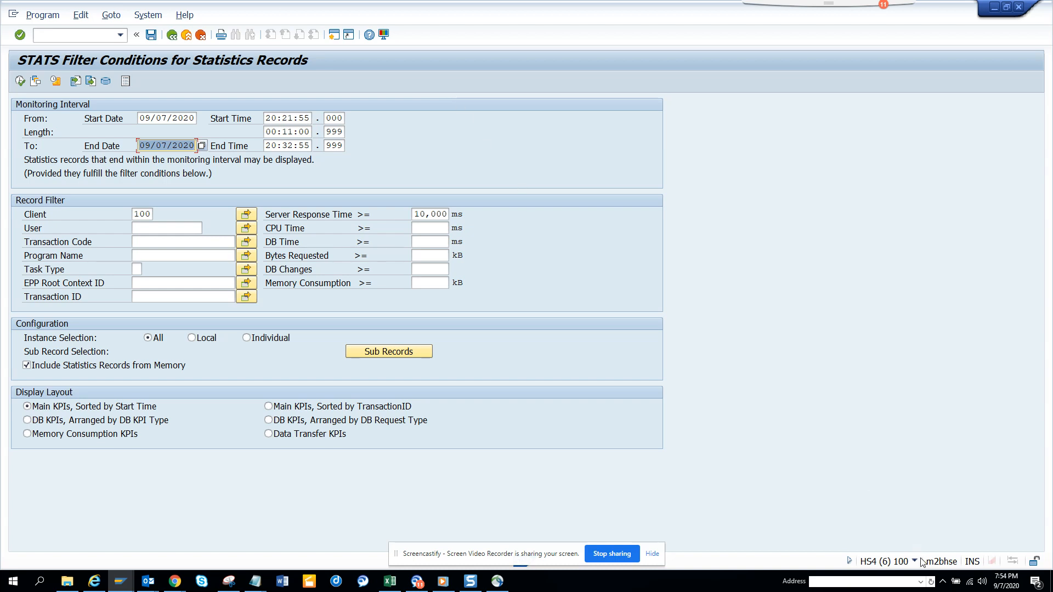
mouse_move(494, 299)
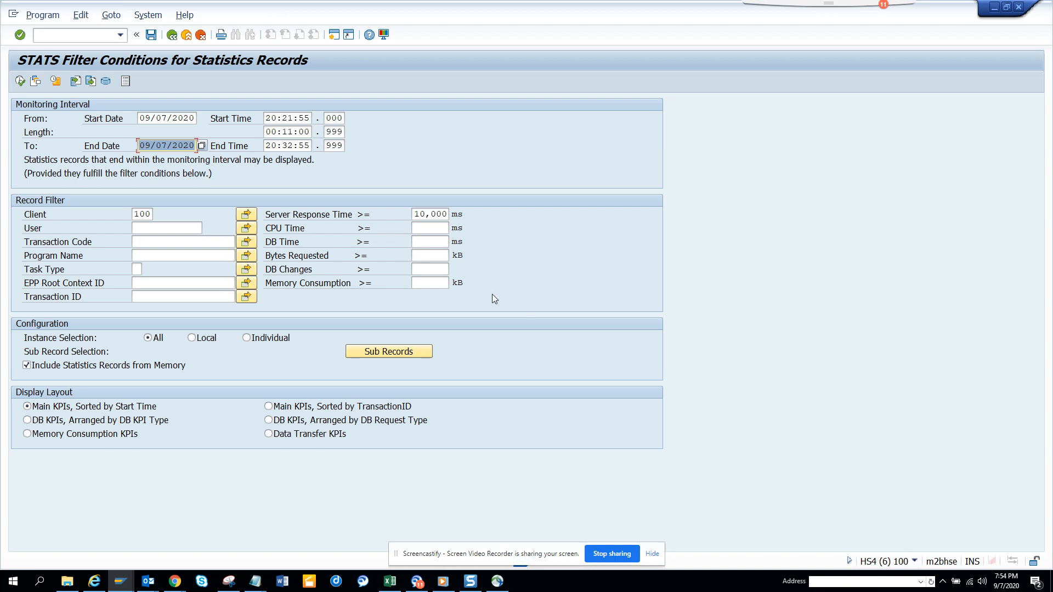
mouse_move(268, 223)
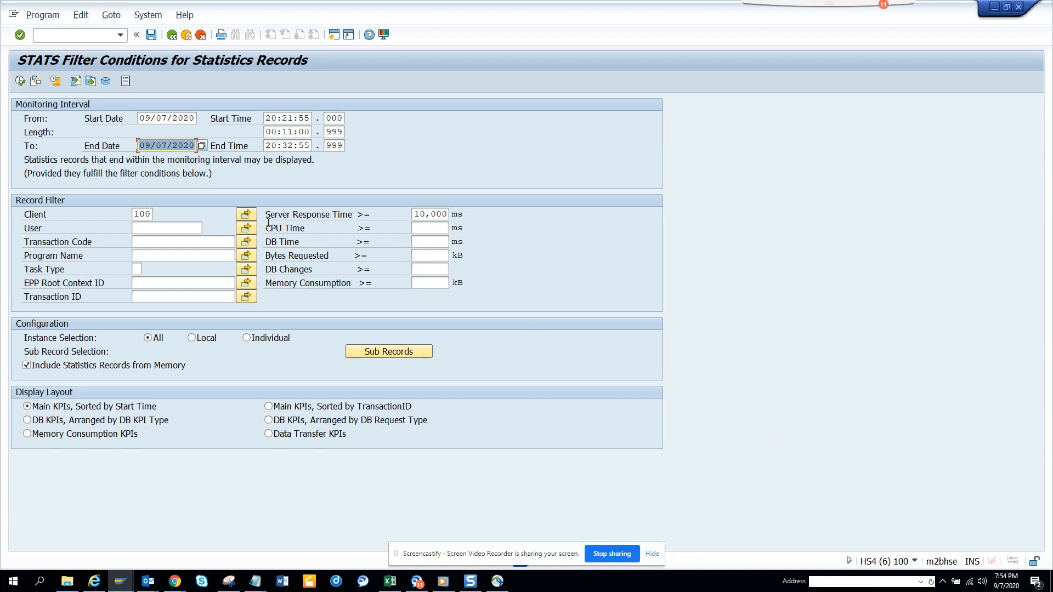
mouse_move(383, 222)
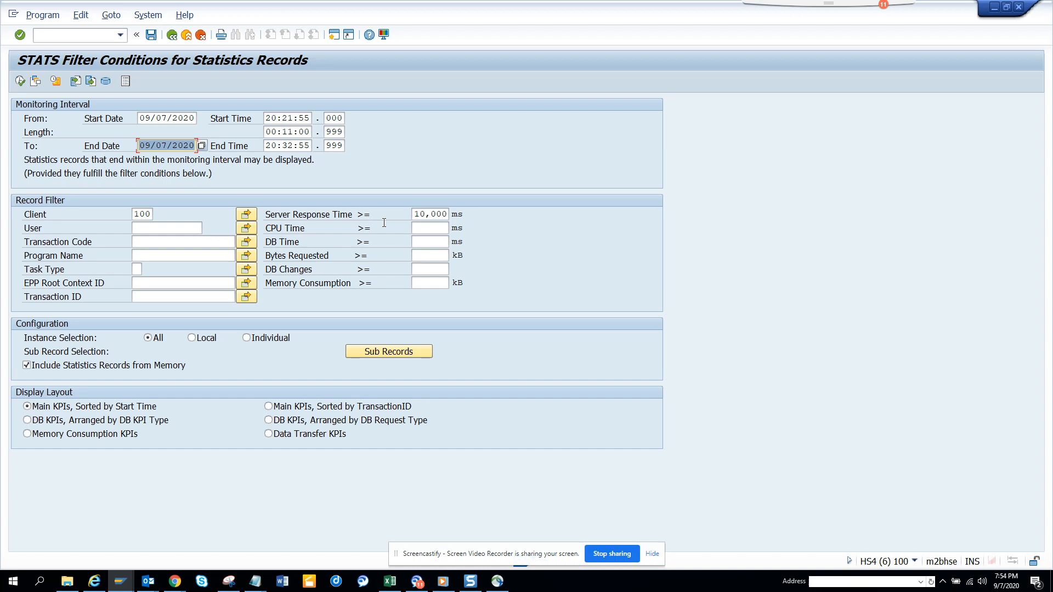
mouse_move(420, 227)
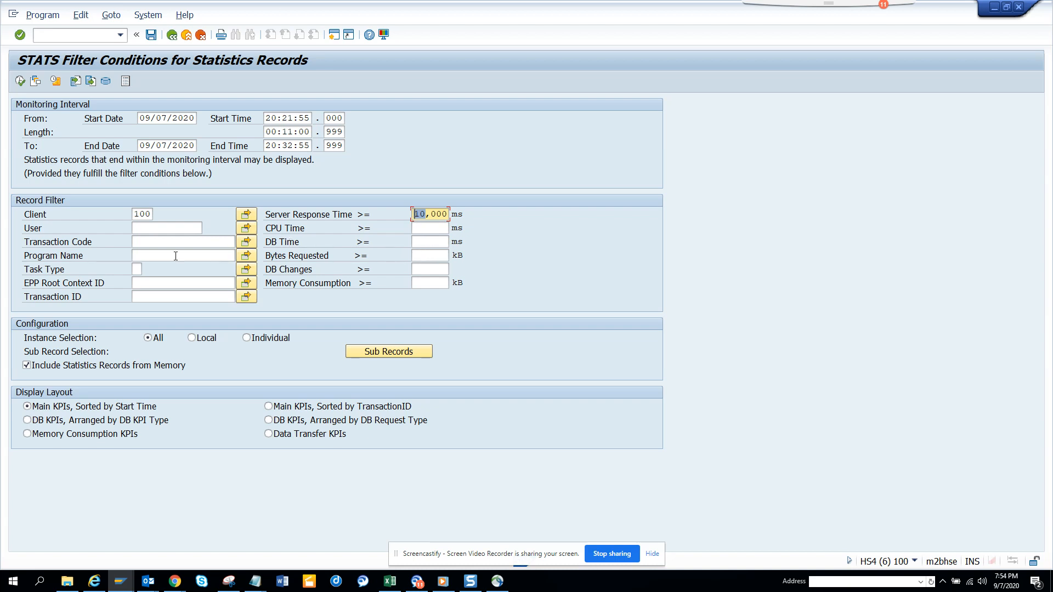
mouse_move(132, 188)
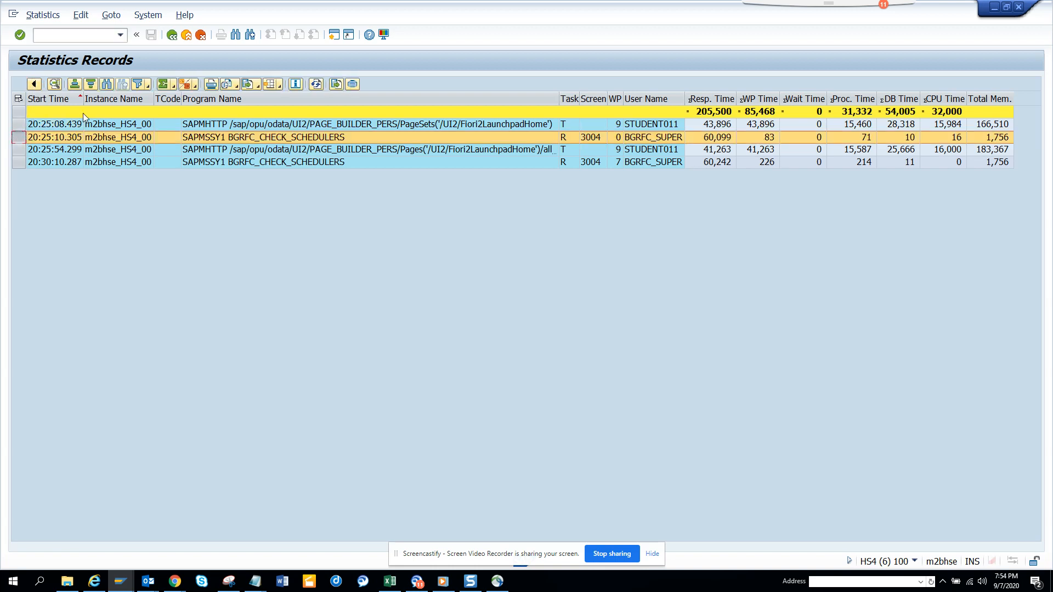
mouse_move(646, 150)
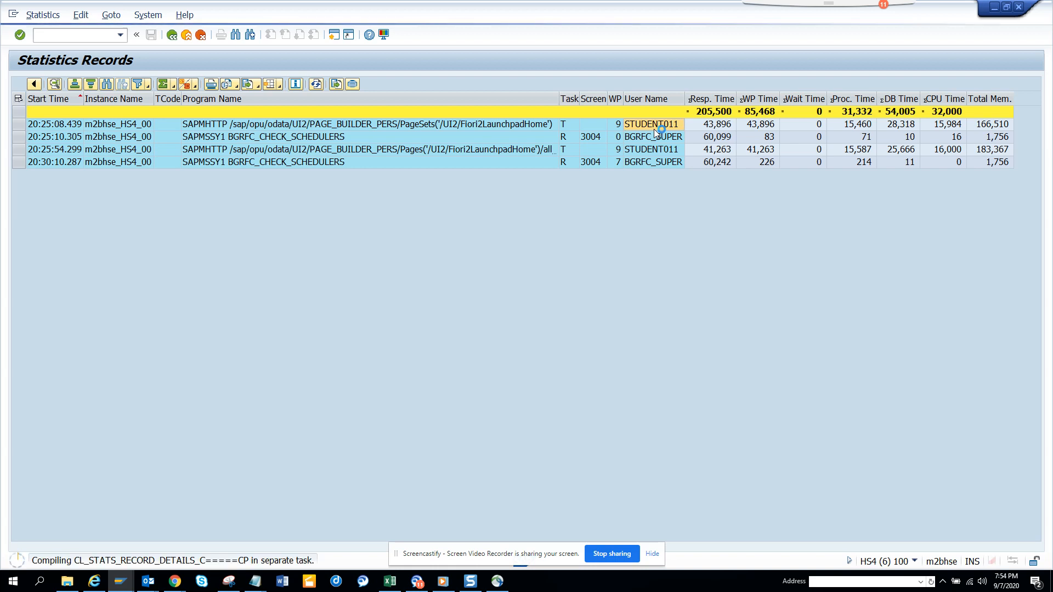
mouse_move(388, 161)
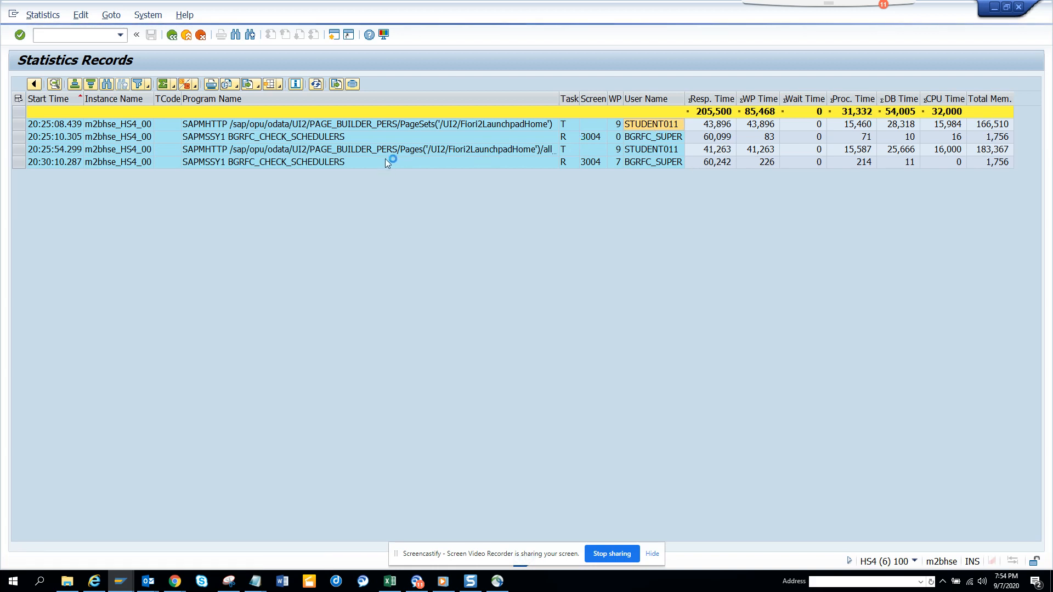
Open the details of the last of the four slow statistics records
double_click(268, 123)
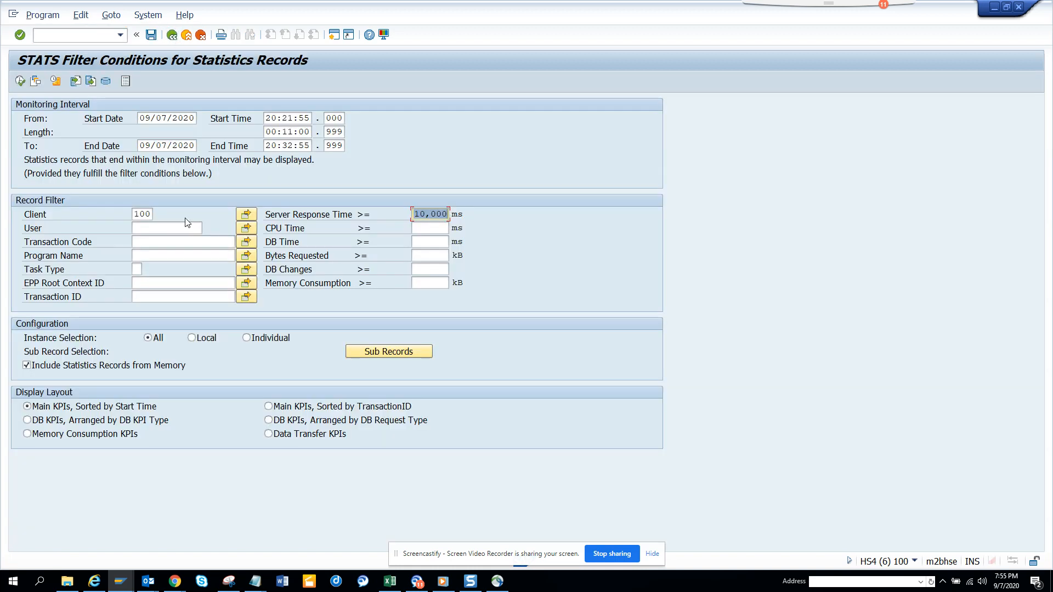
mouse_move(162, 135)
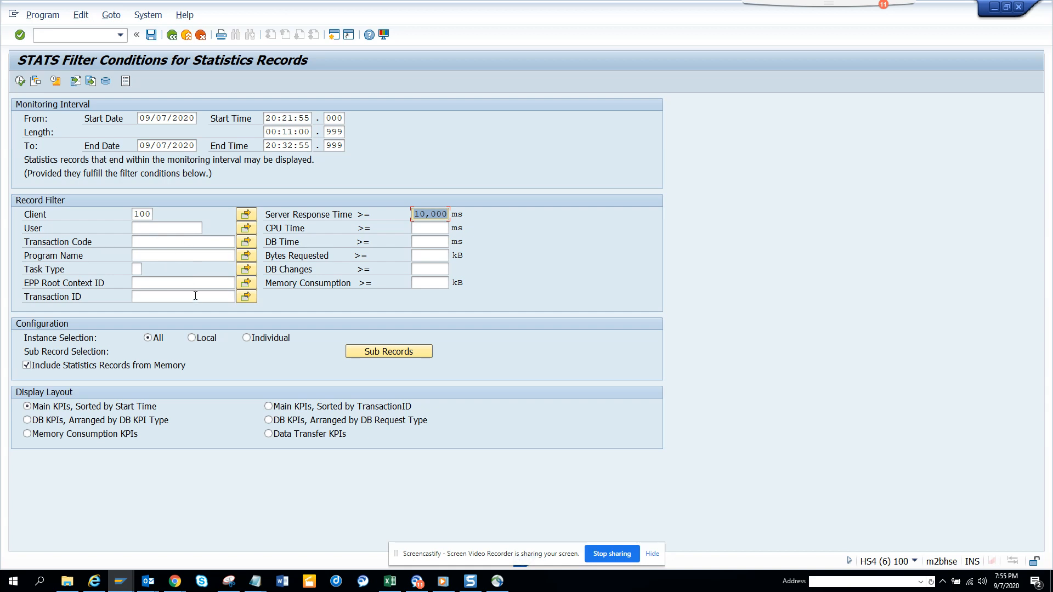
mouse_move(339, 314)
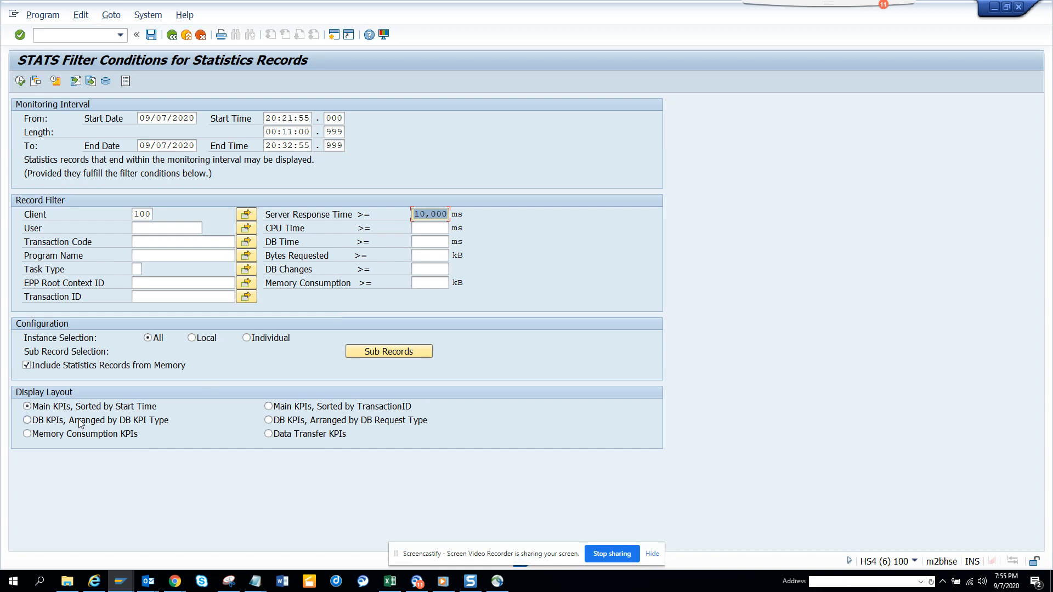
Show the records with DB KPIs arranged by DB KPI type, then return to filters
click(27, 420)
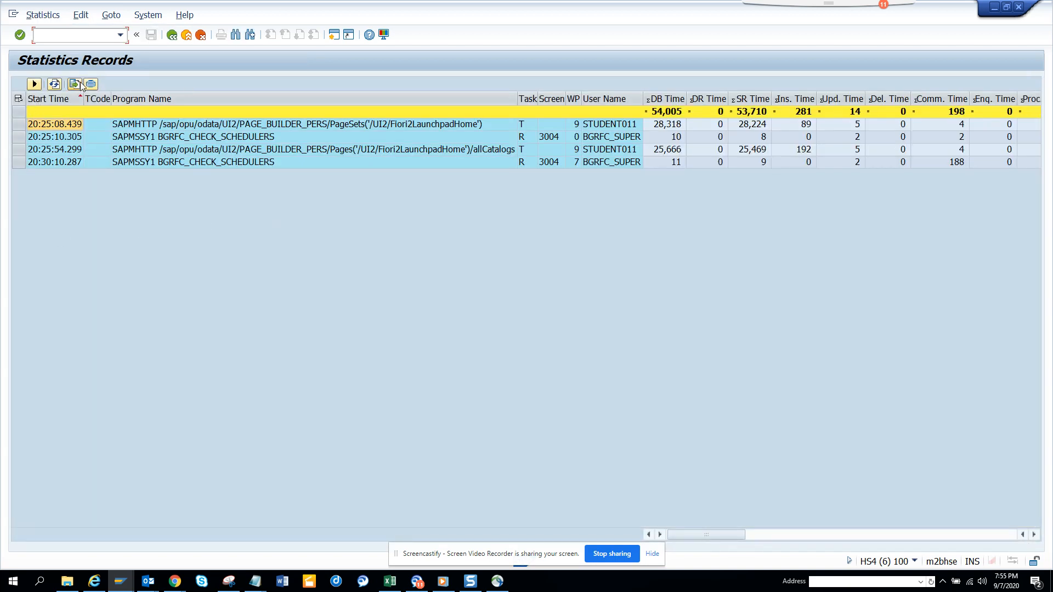
mouse_move(74, 84)
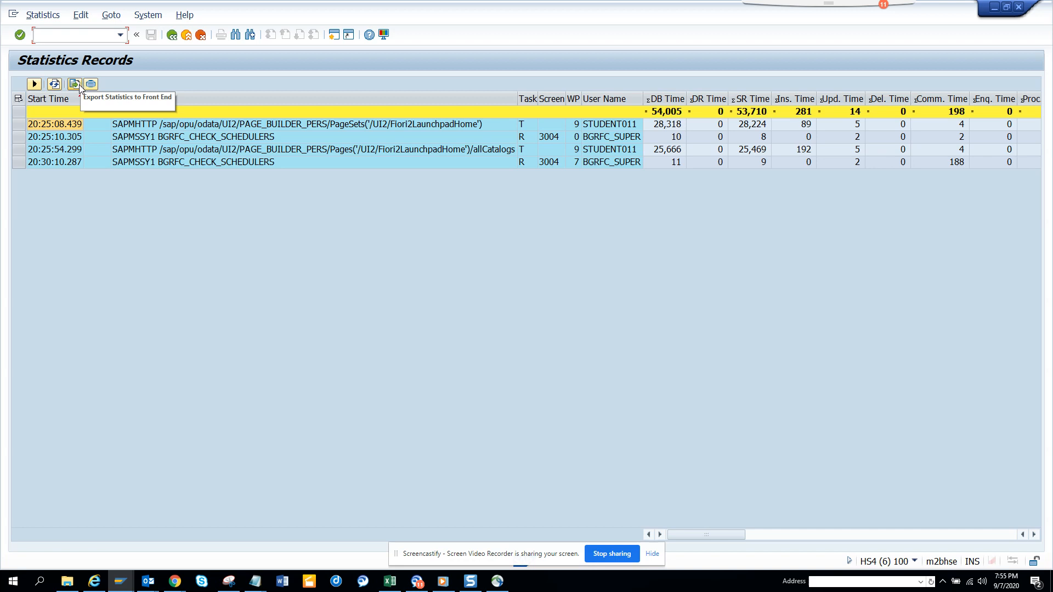
mouse_move(89, 84)
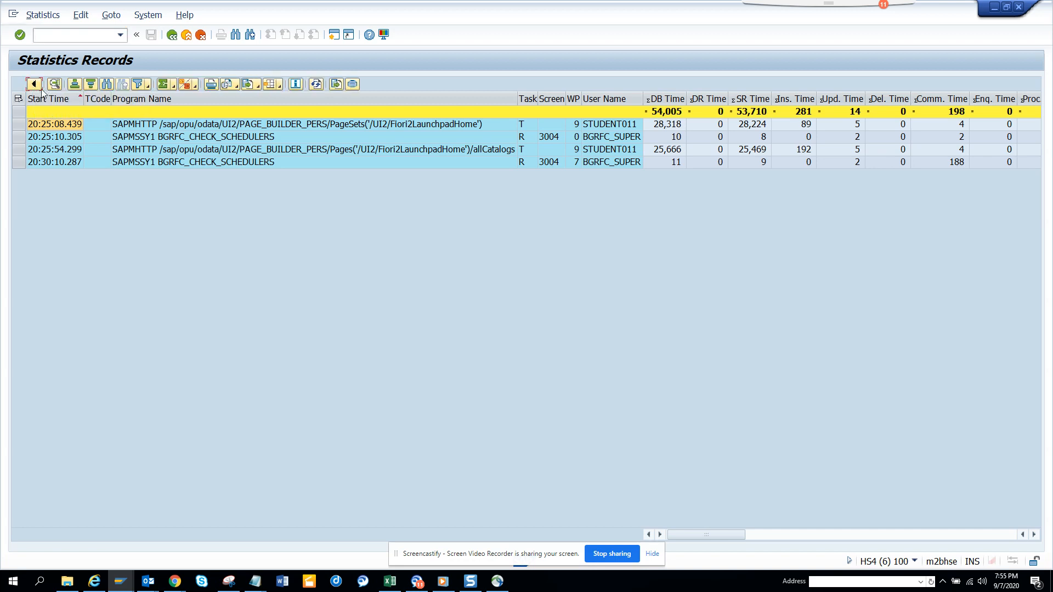
click(34, 83)
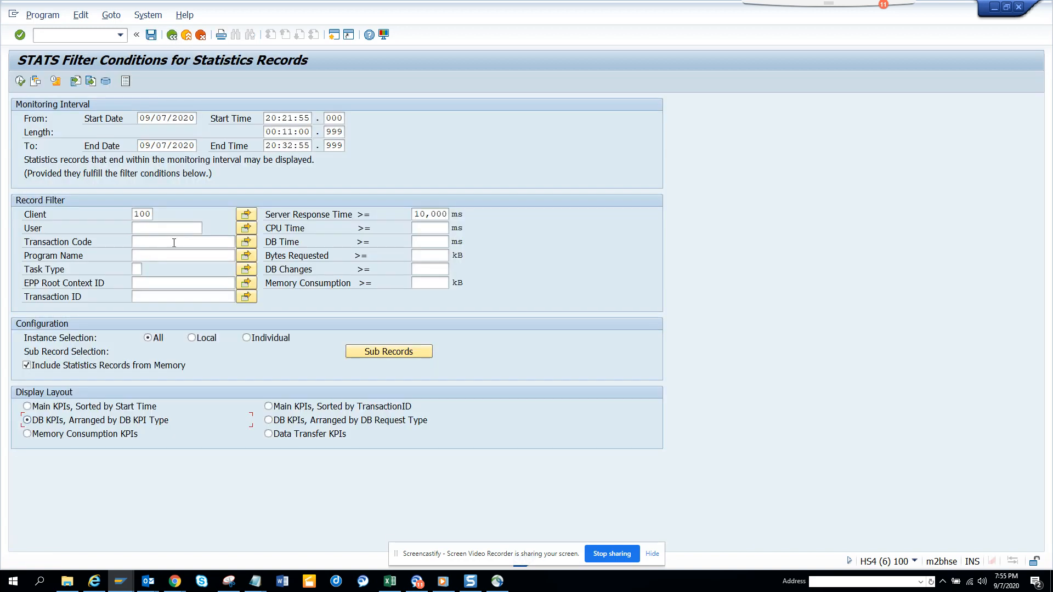
mouse_move(161, 374)
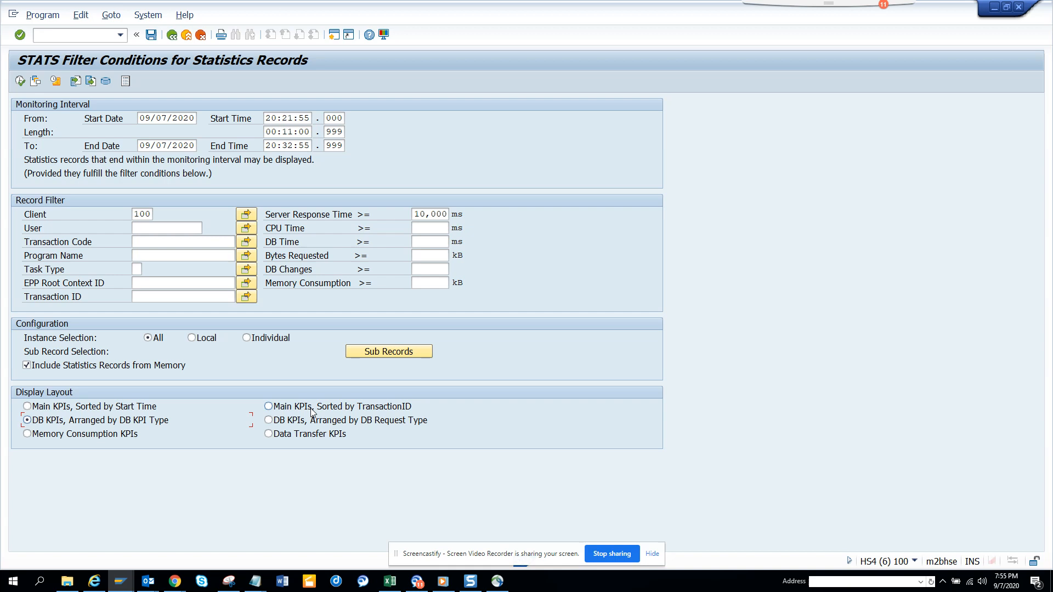
Select the Memory Consumption KPIs layout and execute to list memory usage
click(27, 434)
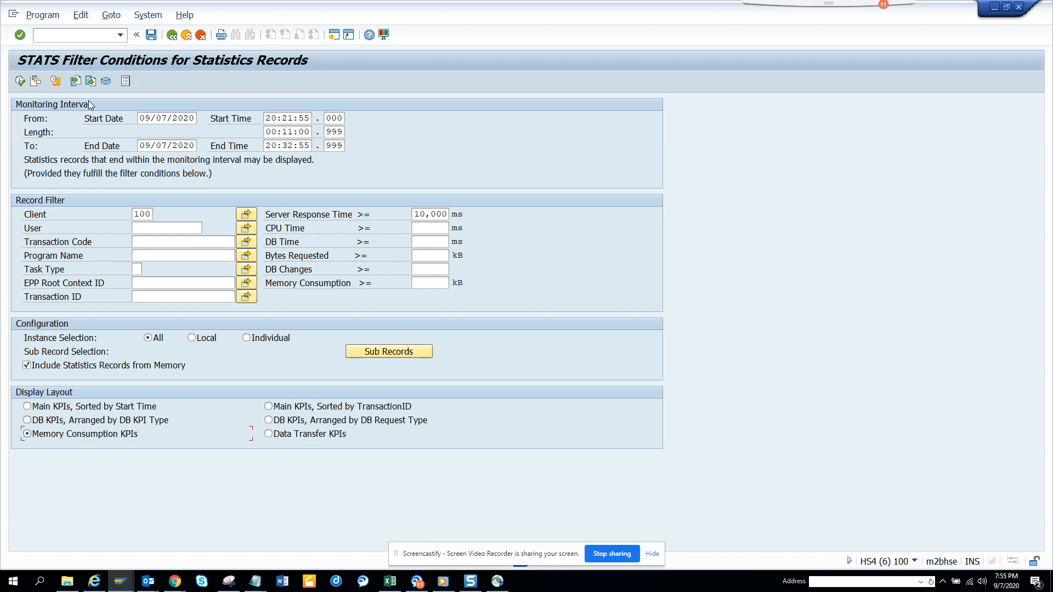
click(20, 80)
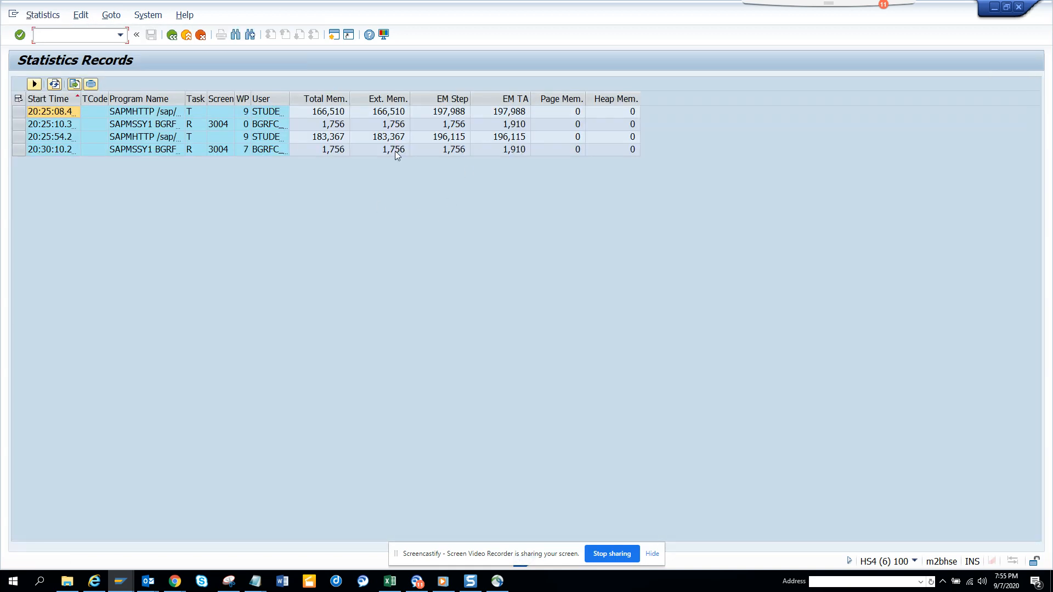
mouse_move(384, 164)
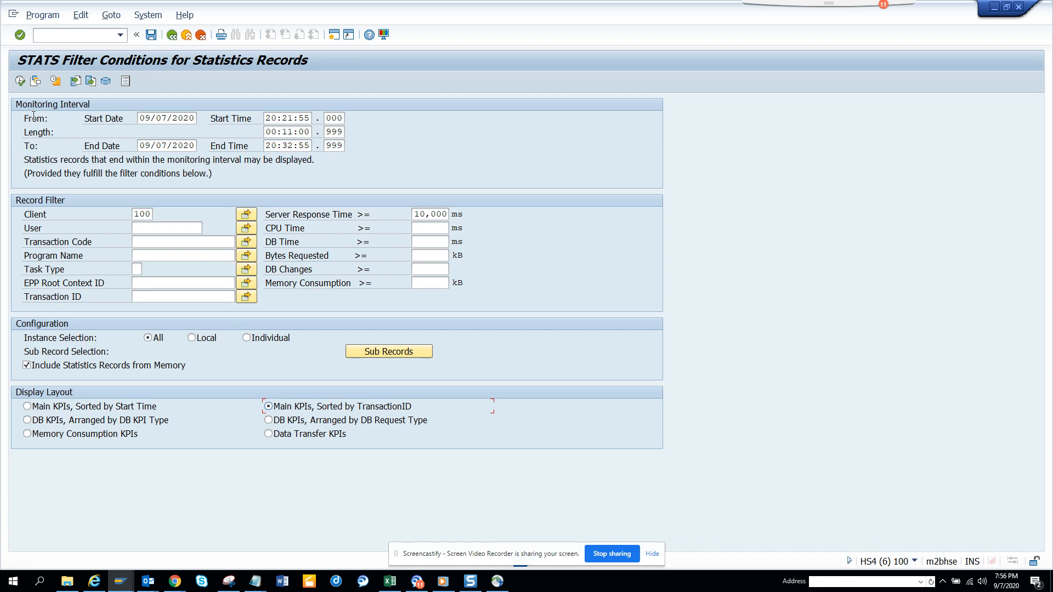
click(20, 81)
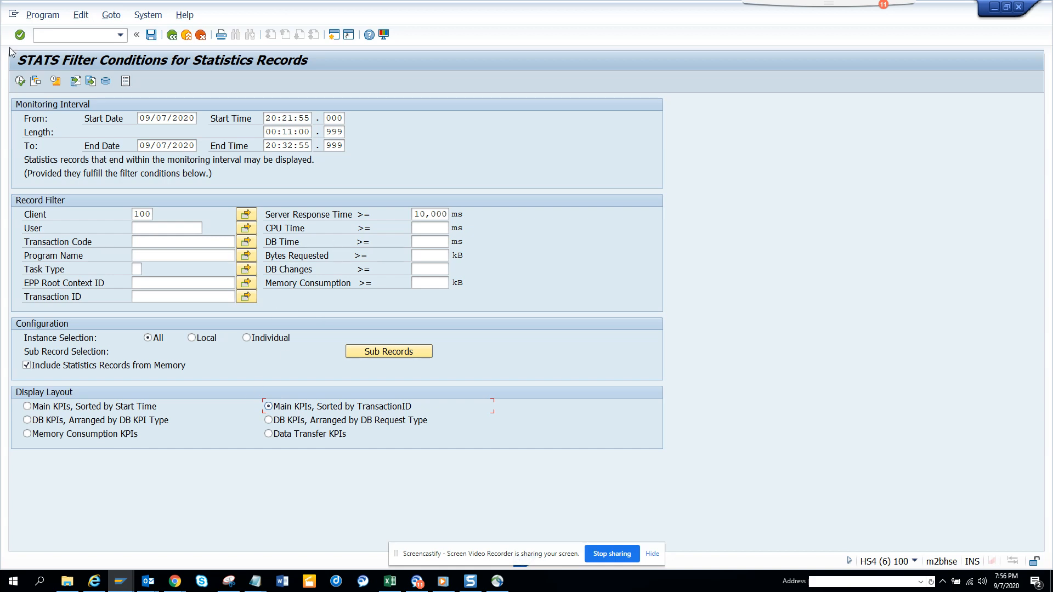
mouse_move(57, 81)
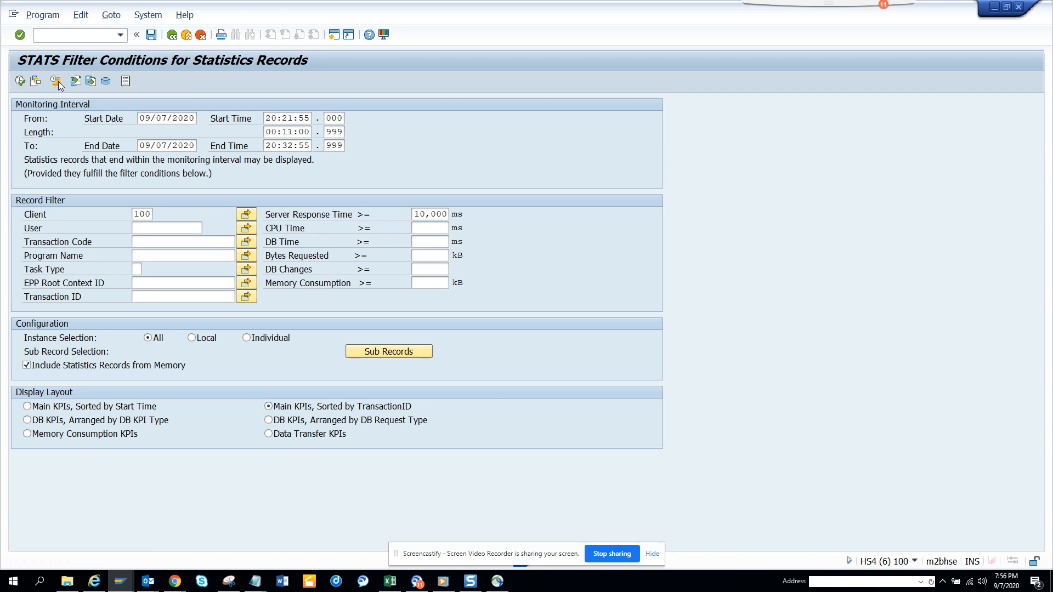
click(57, 80)
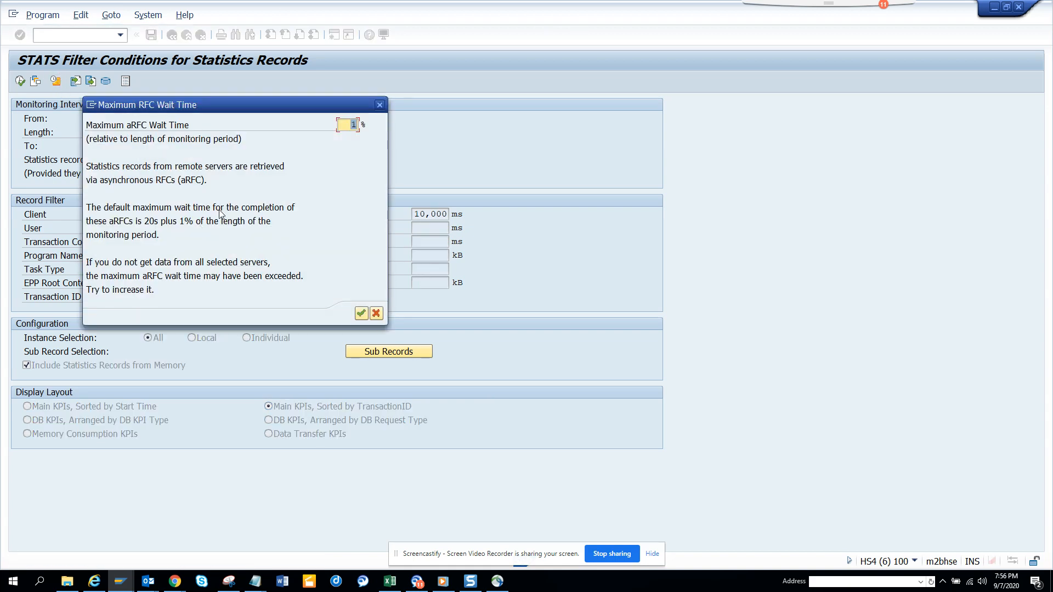
mouse_move(282, 186)
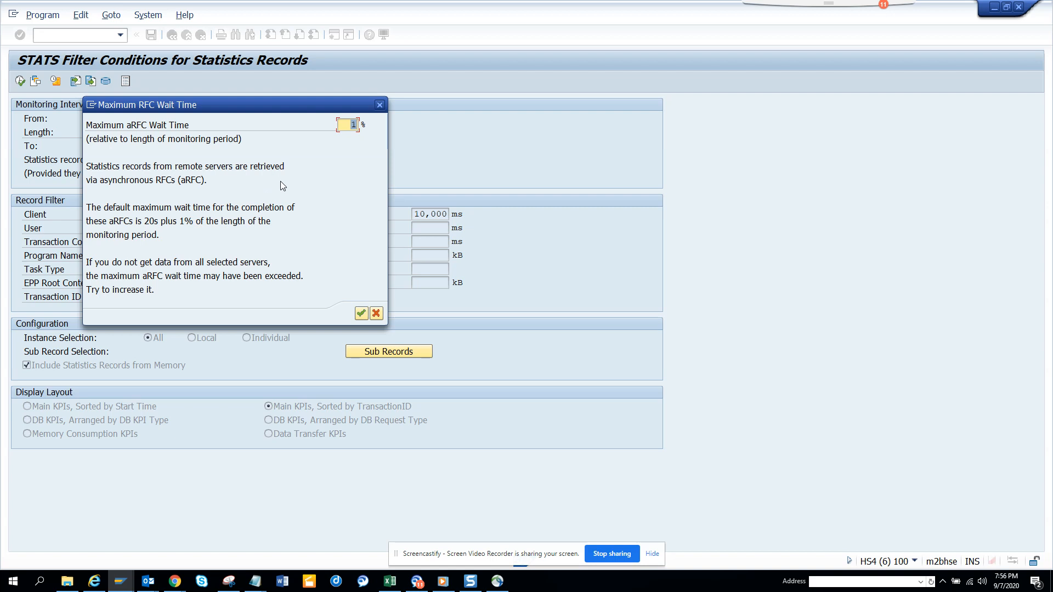
mouse_move(374, 240)
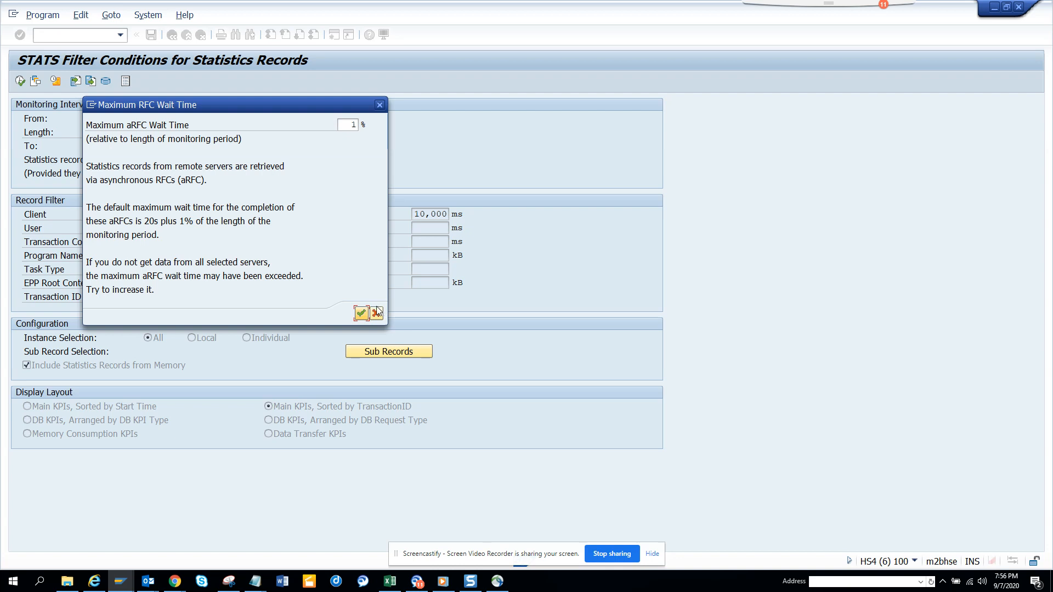
click(361, 313)
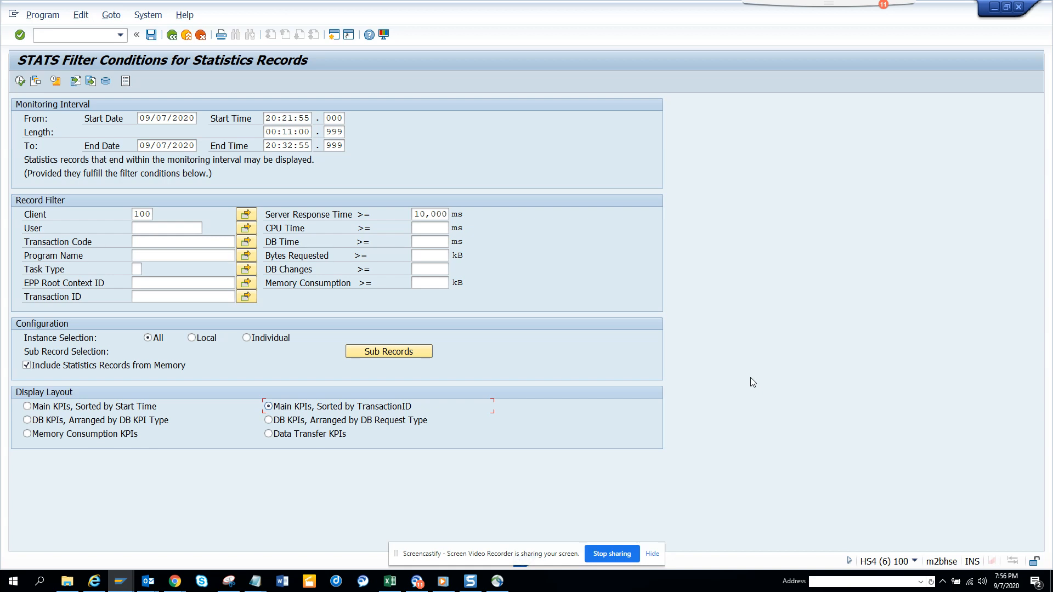
mouse_move(601, 506)
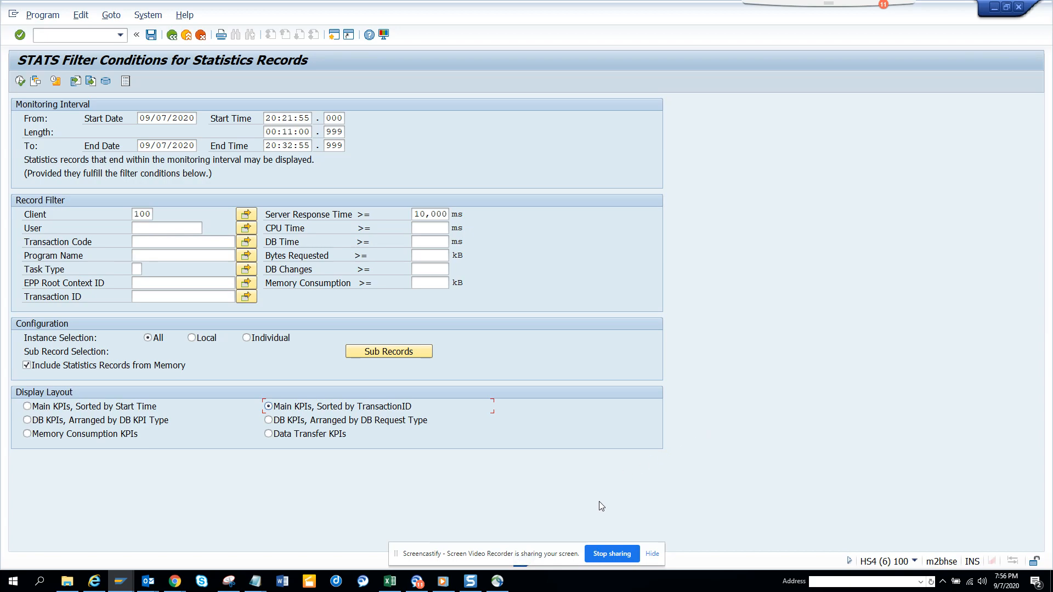